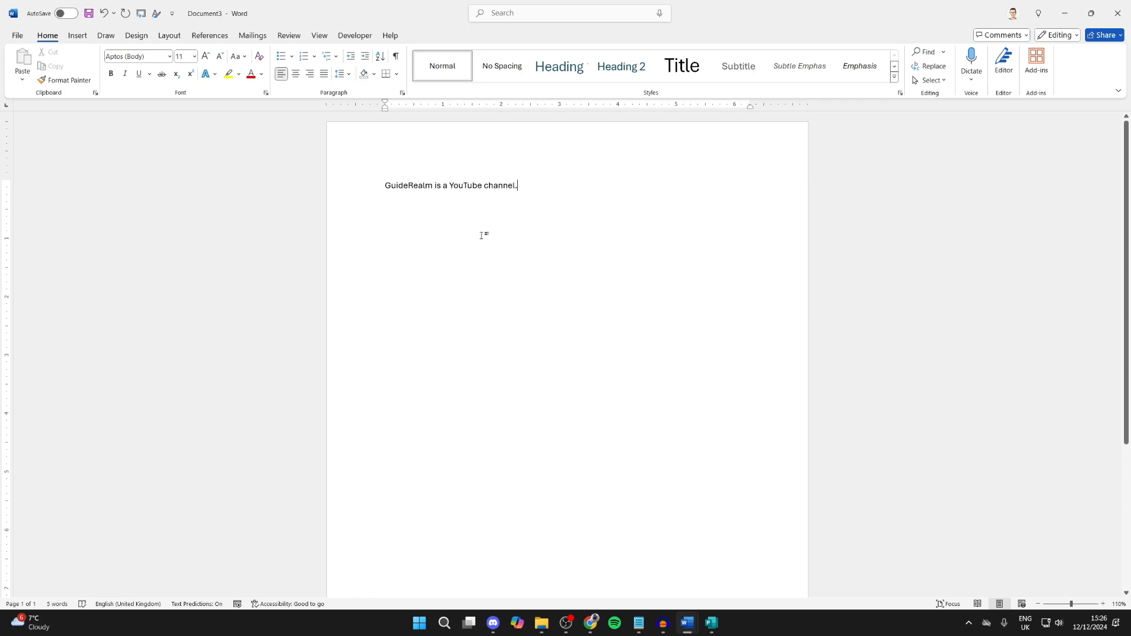
pyautogui.moveTo(527, 189)
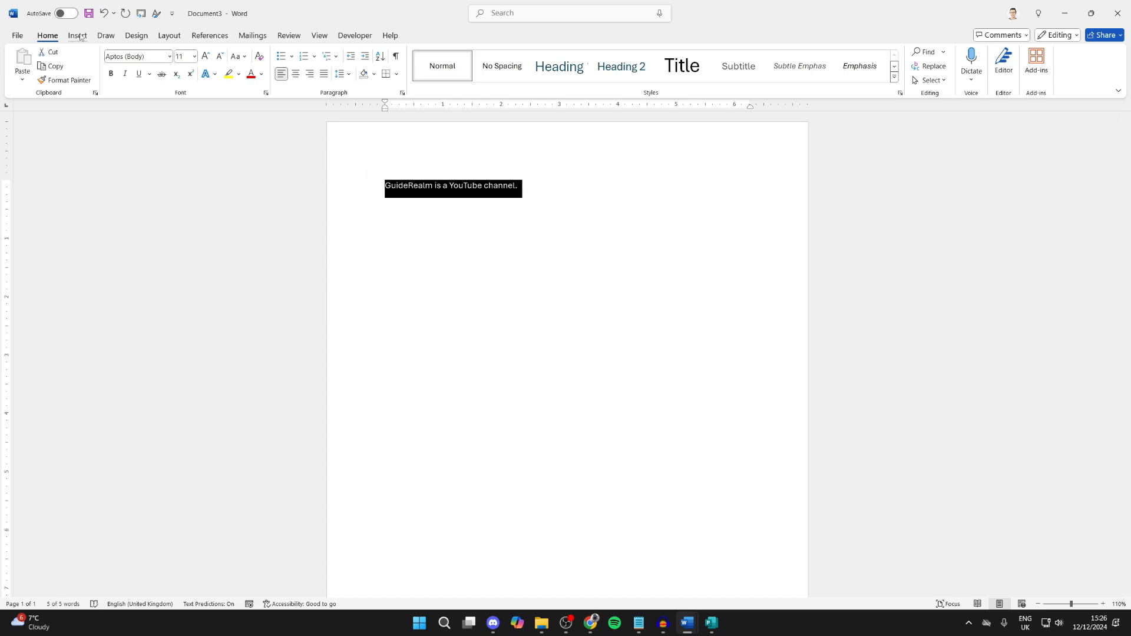
# Show the WordArt style gallery for the selected GuideRealm sentence
pyautogui.click(78, 36)
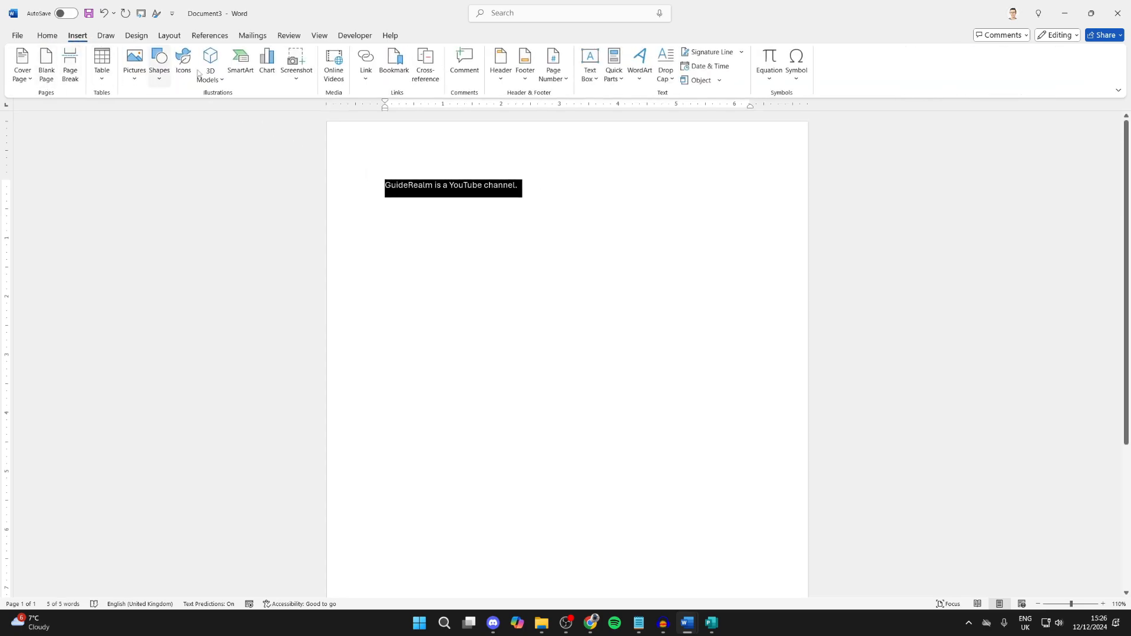
pyautogui.click(639, 62)
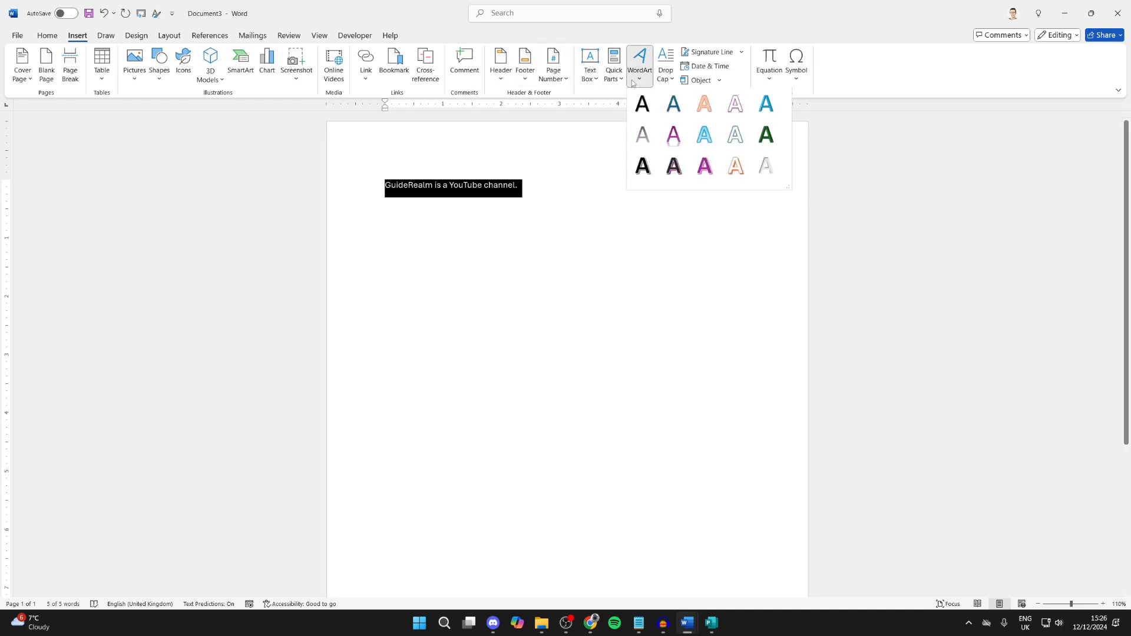
# Convert the sentence to WordArt and reach the Transform text effects under Shape Format
pyautogui.click(641, 104)
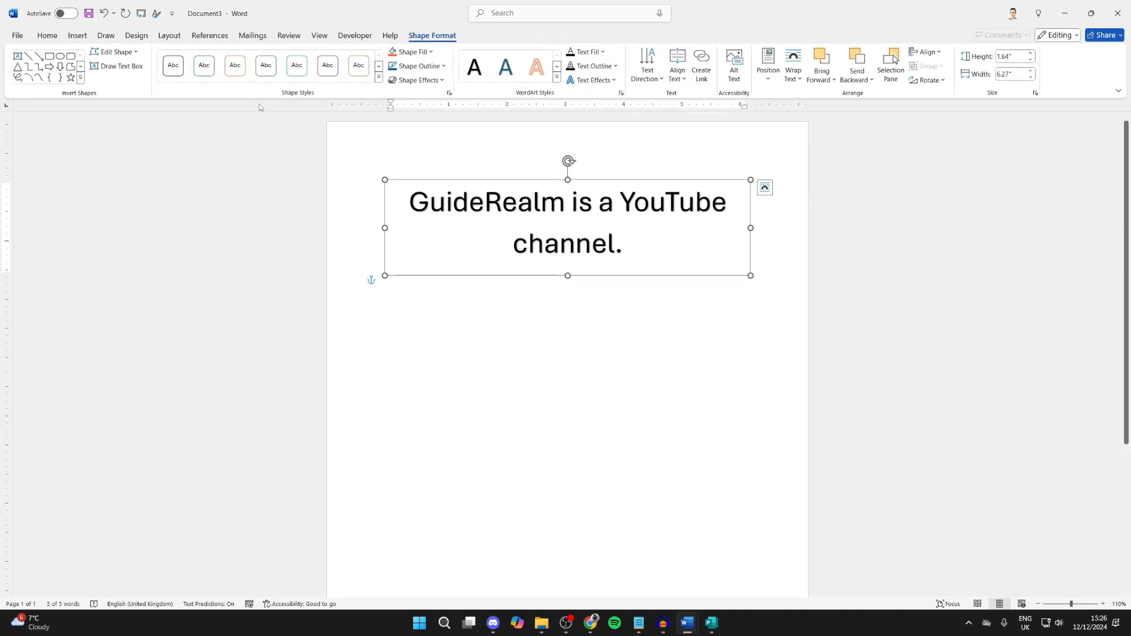
pyautogui.click(46, 36)
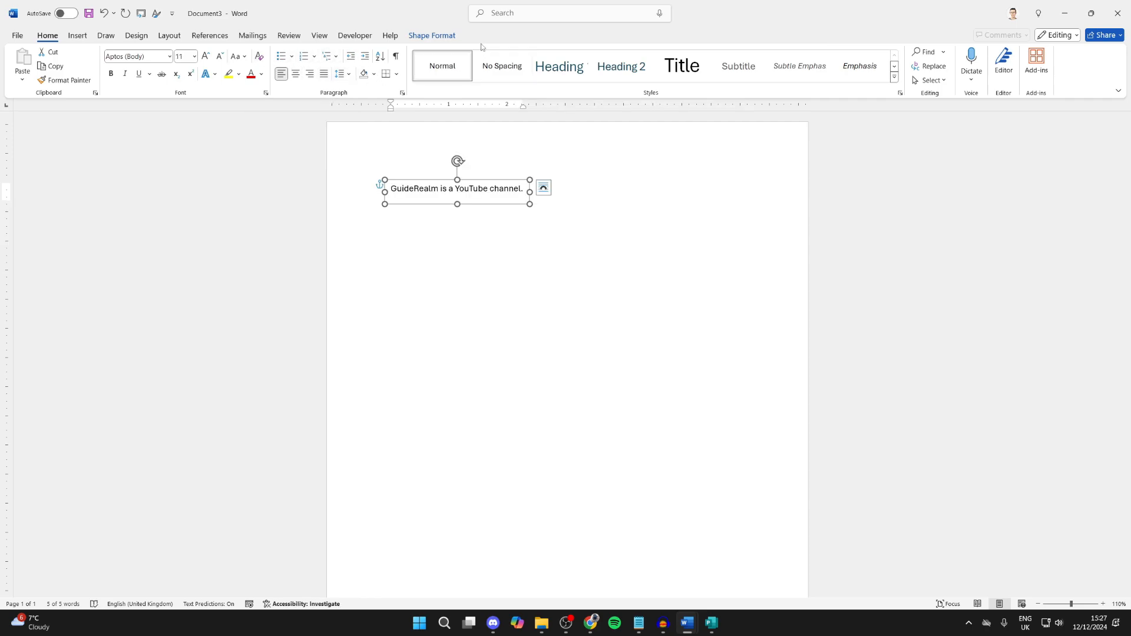
pyautogui.click(431, 36)
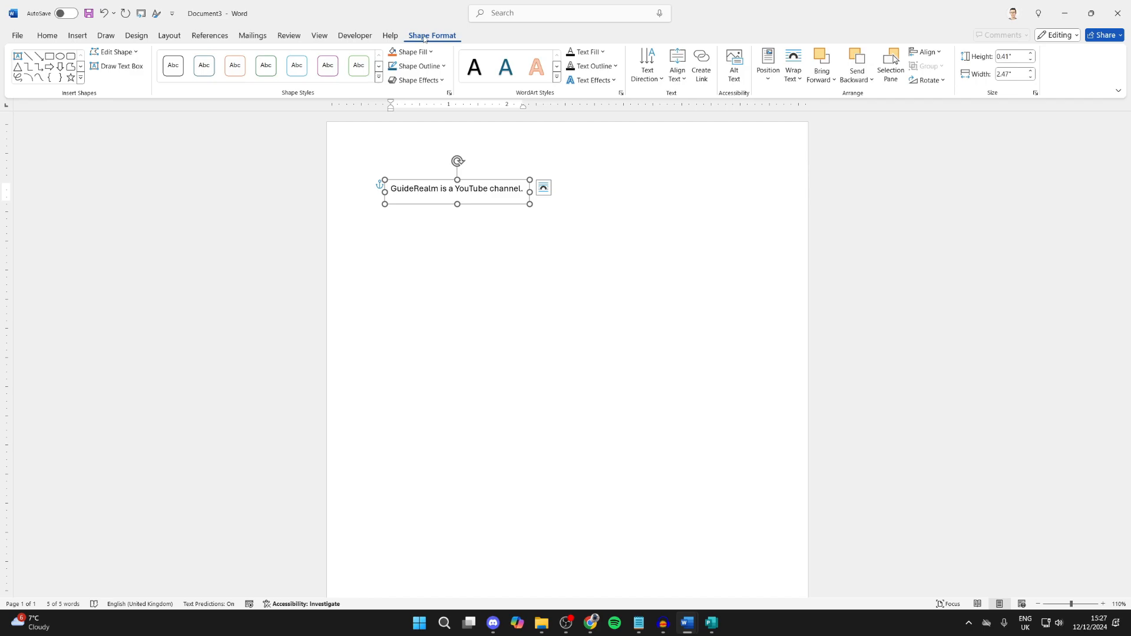
pyautogui.moveTo(534, 94)
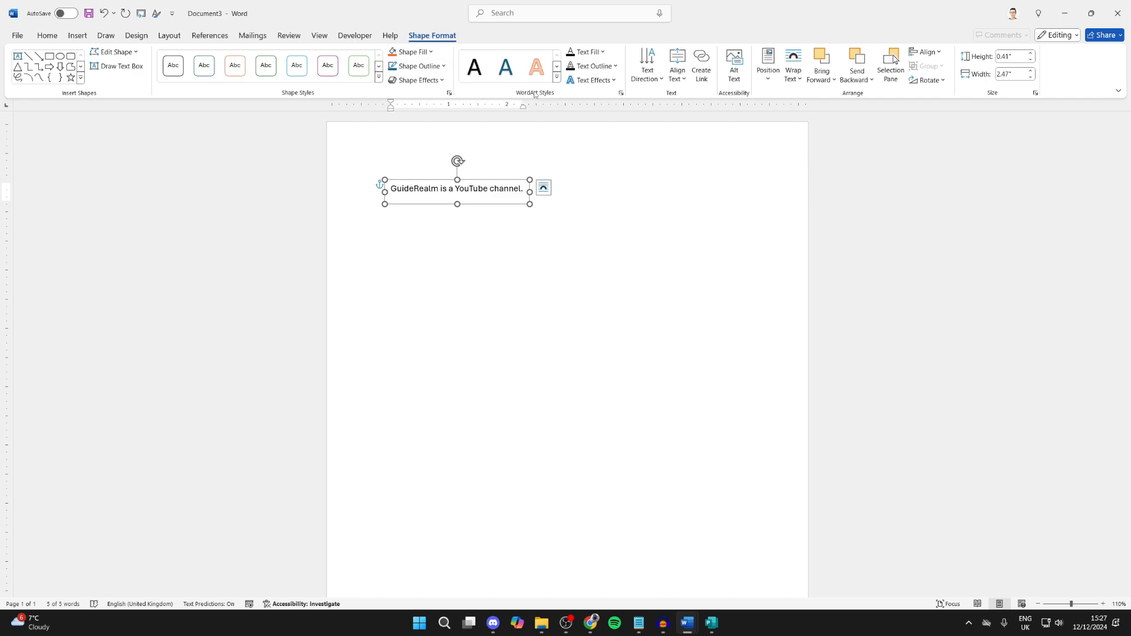
pyautogui.click(592, 80)
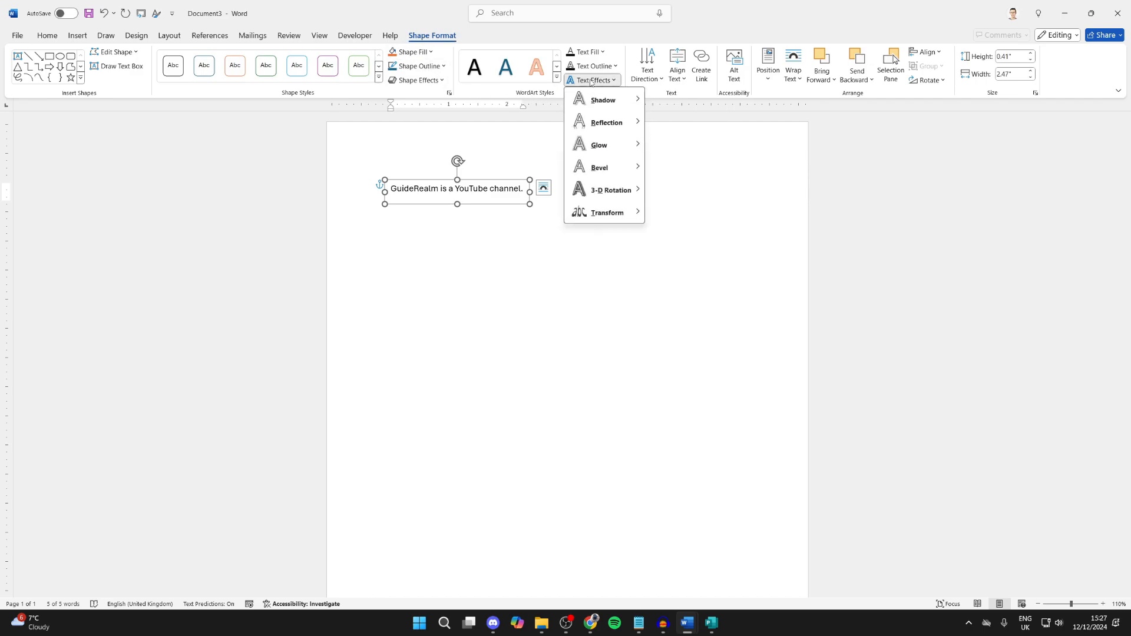
pyautogui.click(608, 212)
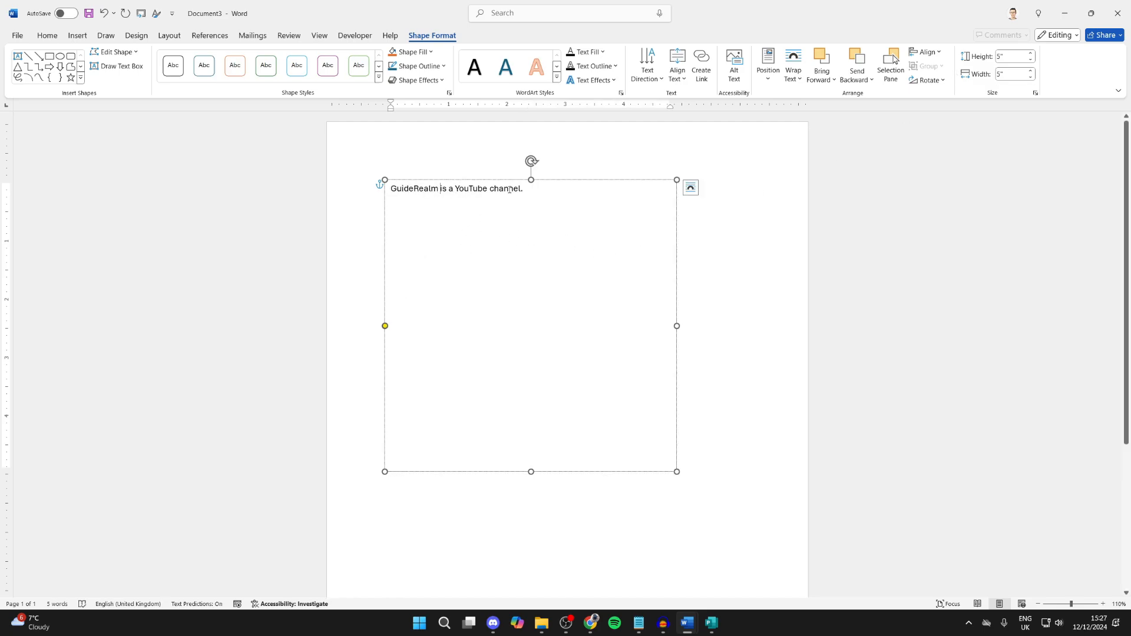
# Set the WordArt sentence's font size to 48 pt from the Home size list
pyautogui.click(46, 35)
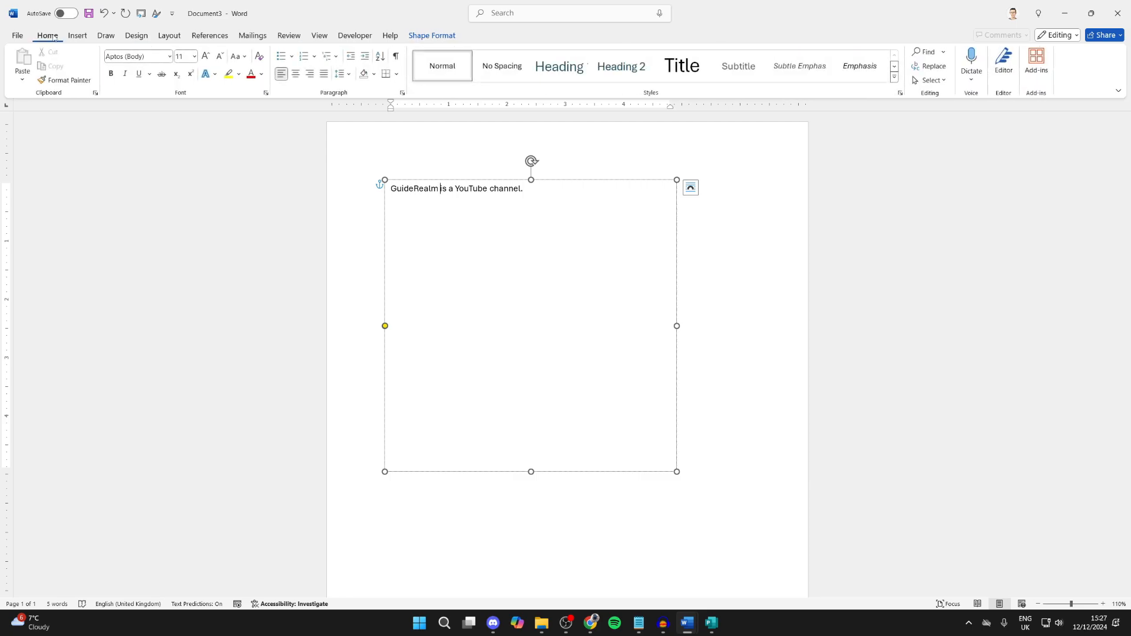
pyautogui.click(193, 57)
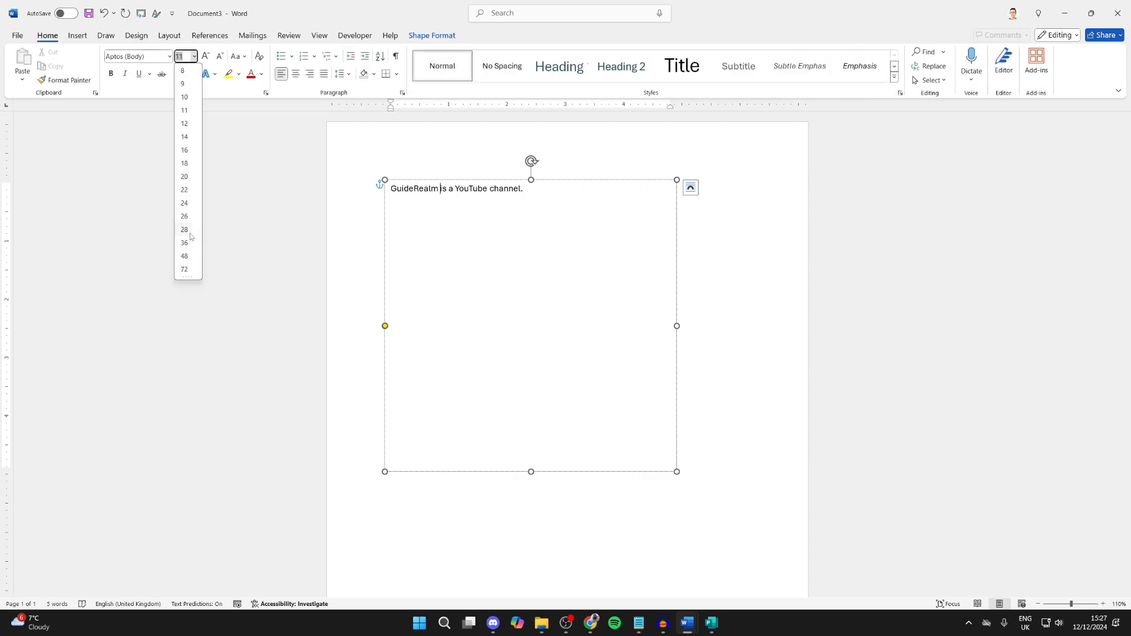
pyautogui.click(183, 243)
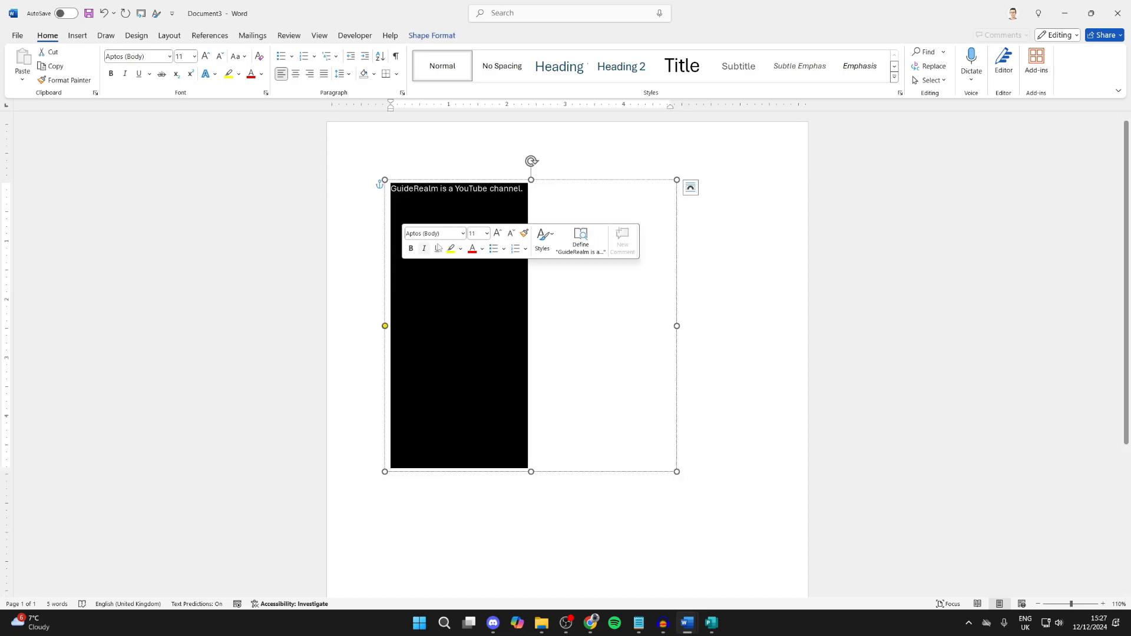
pyautogui.click(194, 57)
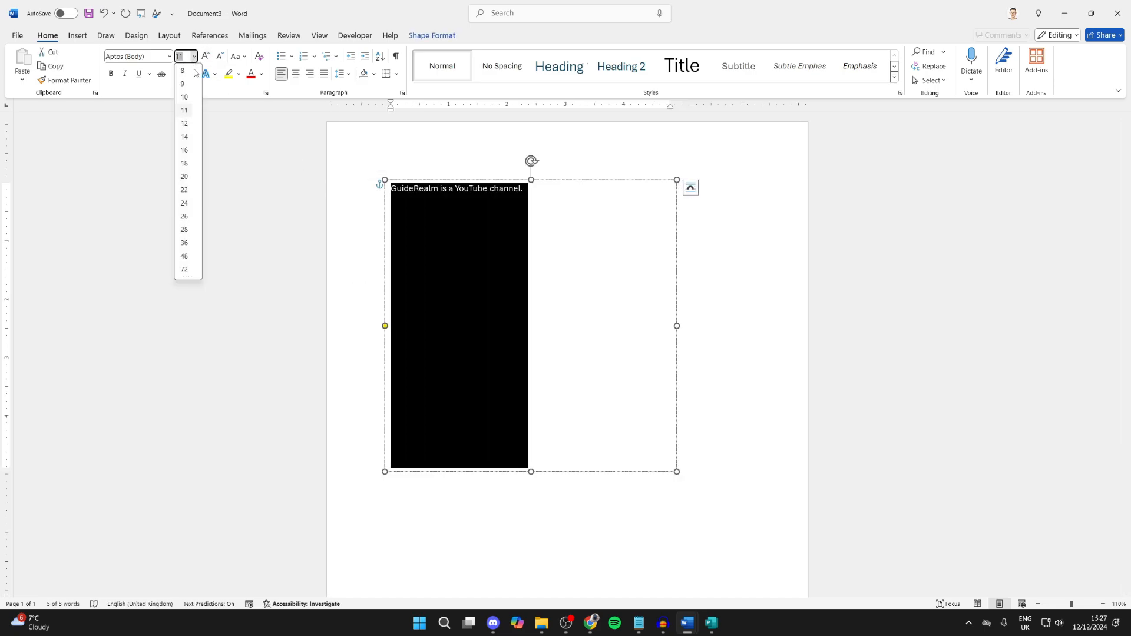
pyautogui.click(184, 256)
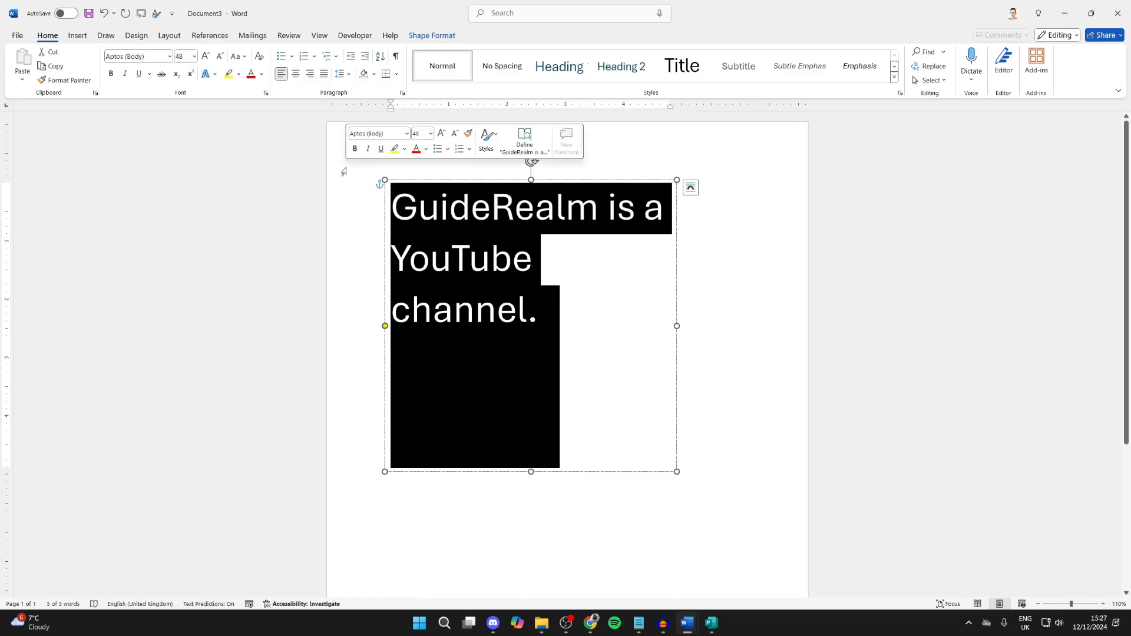
# Replace the old sentence with new text beginning "Hello! T"
pyautogui.write('Hello! T')
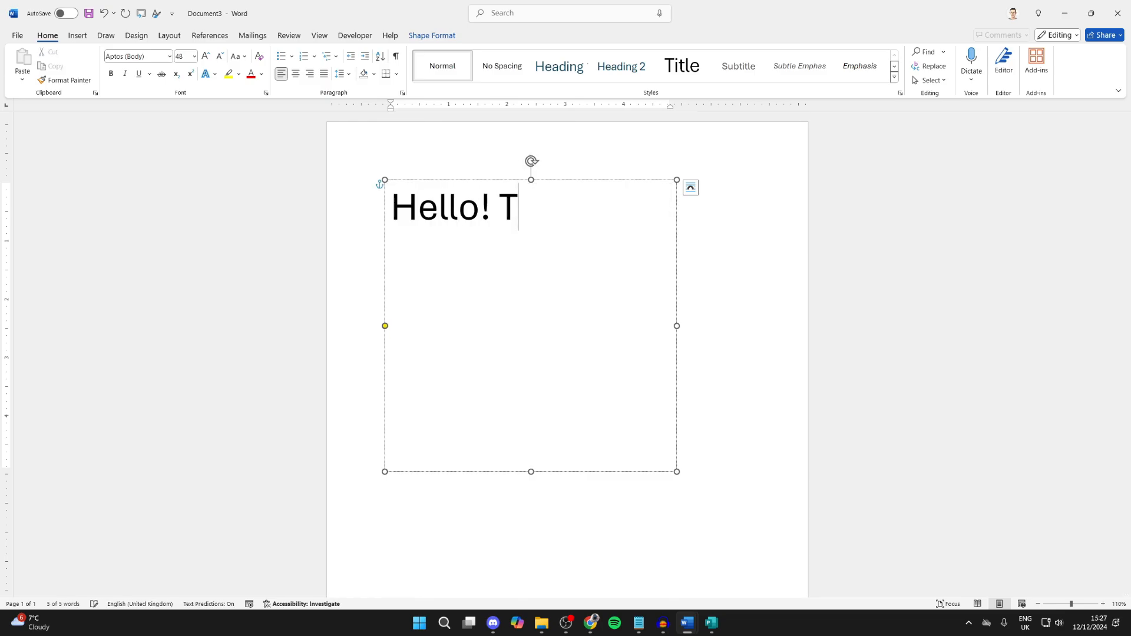